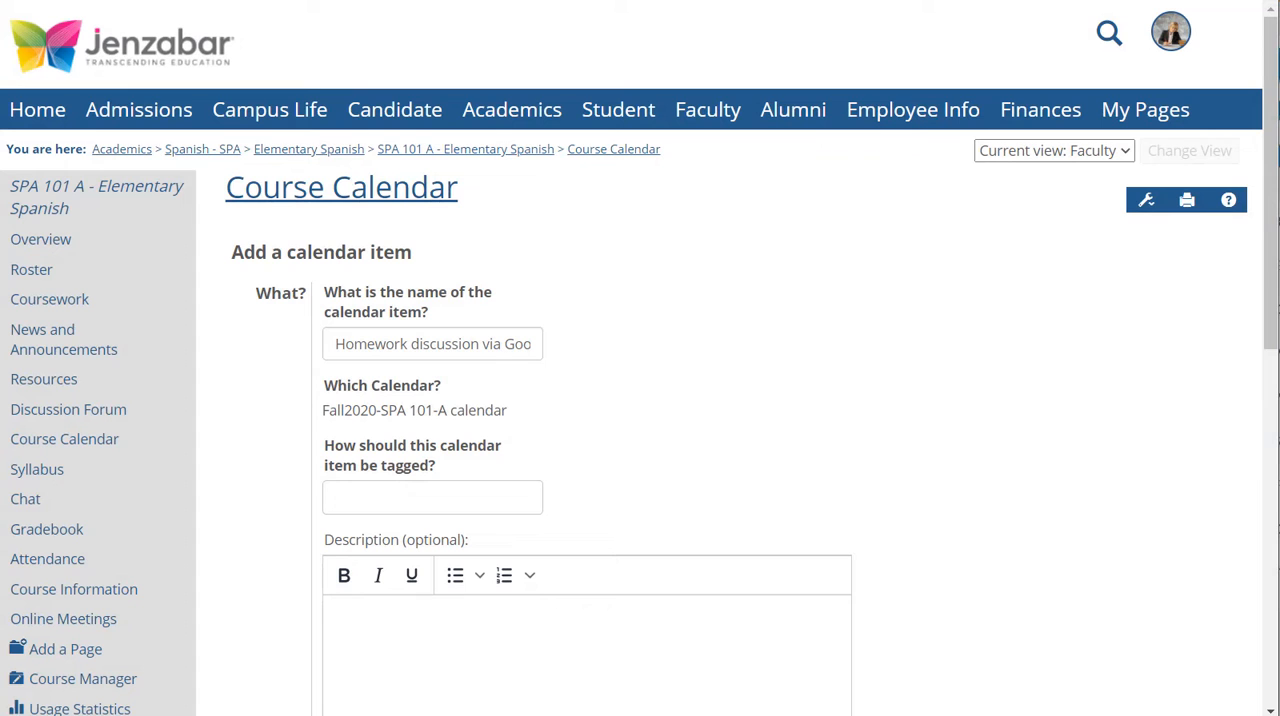
mouse_move(1204, 487)
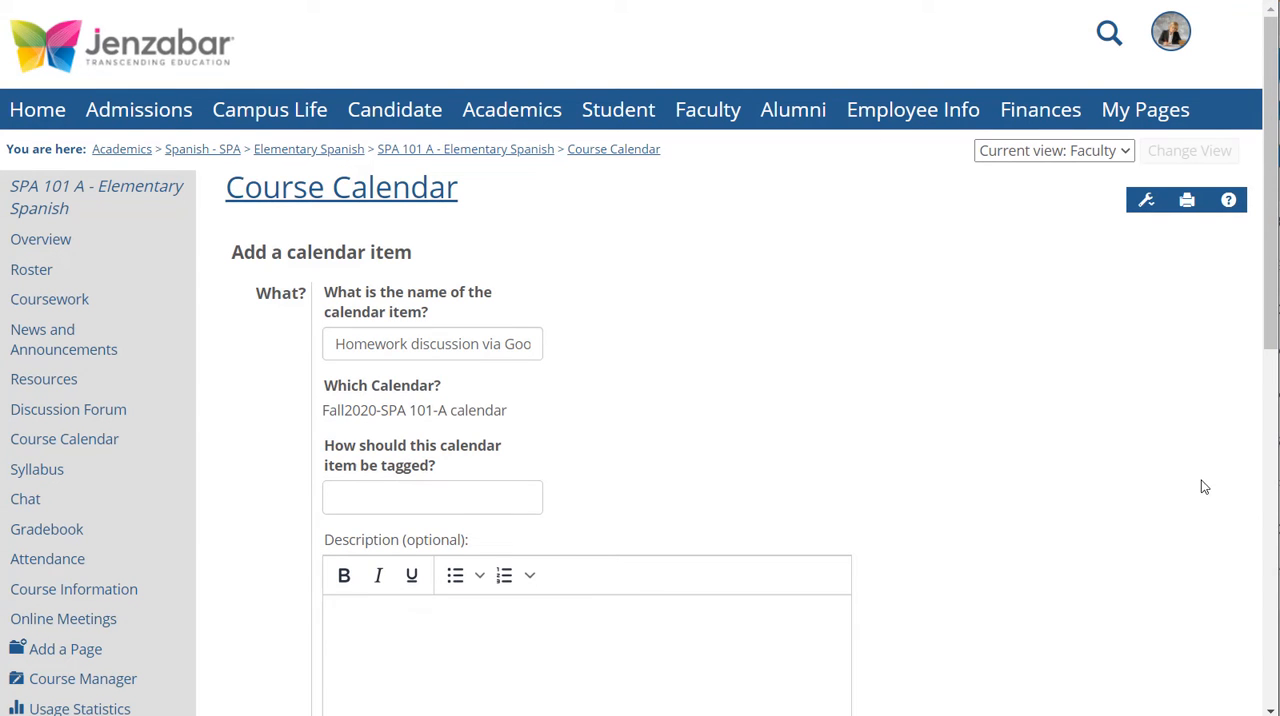
Enable 'Add a Google Meet link' on the Homework discussion item, keeping the selected Google account
scroll(down, 3)
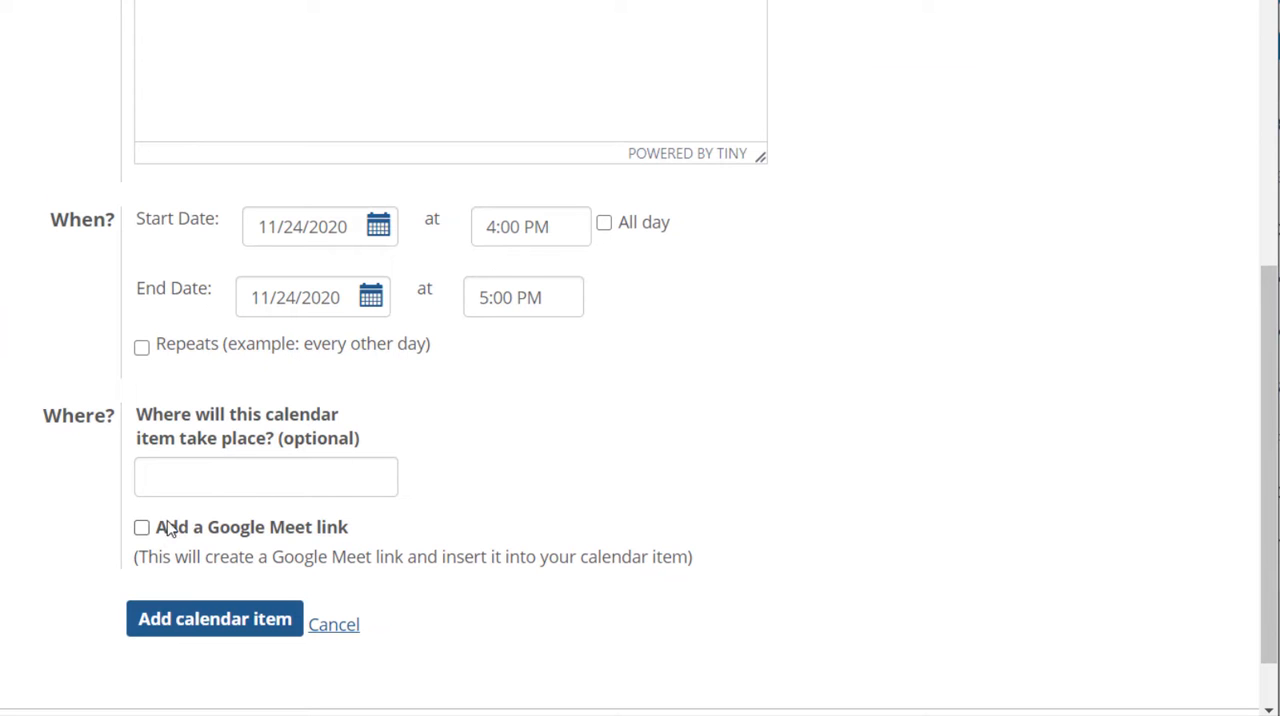
click(141, 527)
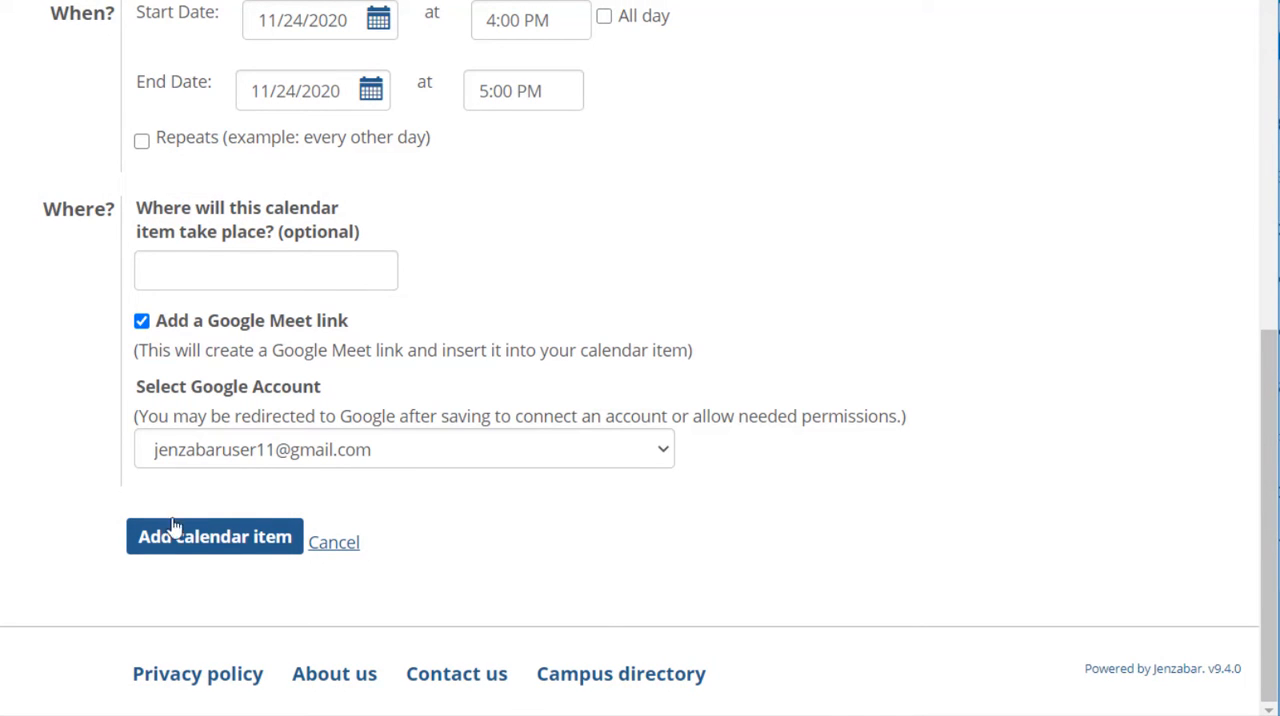
Save the Homework discussion item and check its Nov 24 event details on the calendar
click(214, 536)
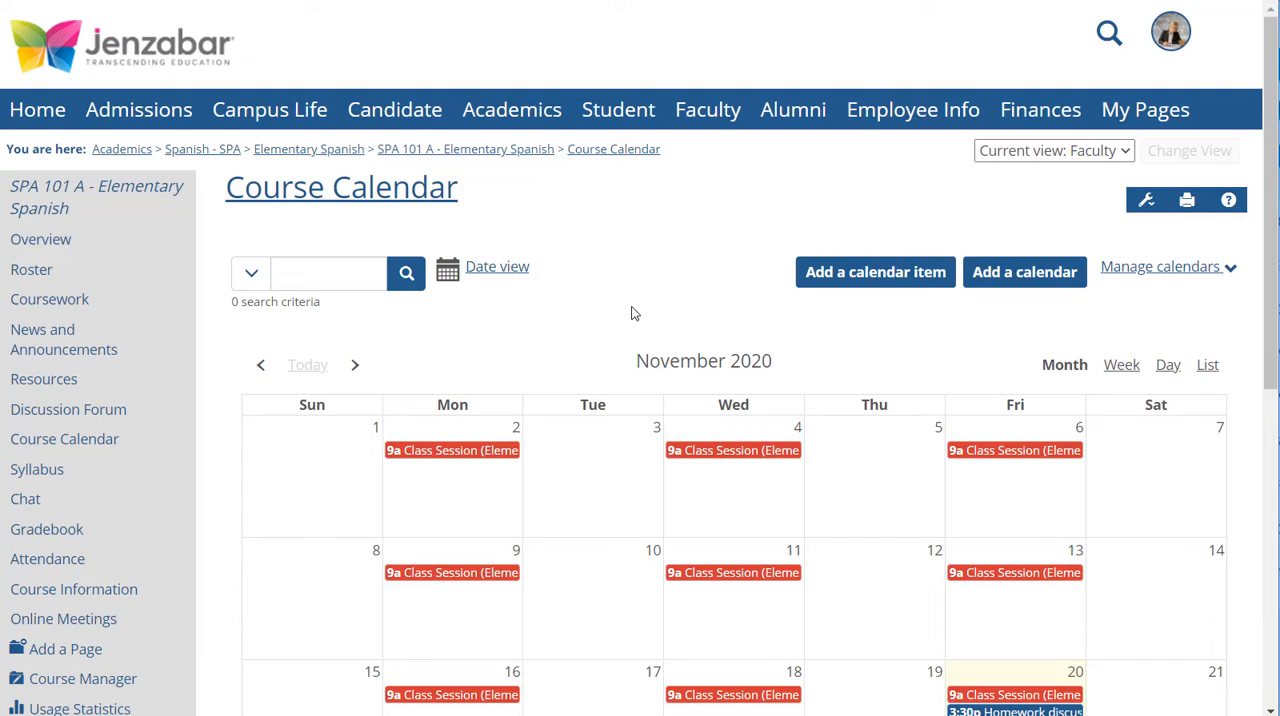
scroll(down, 3)
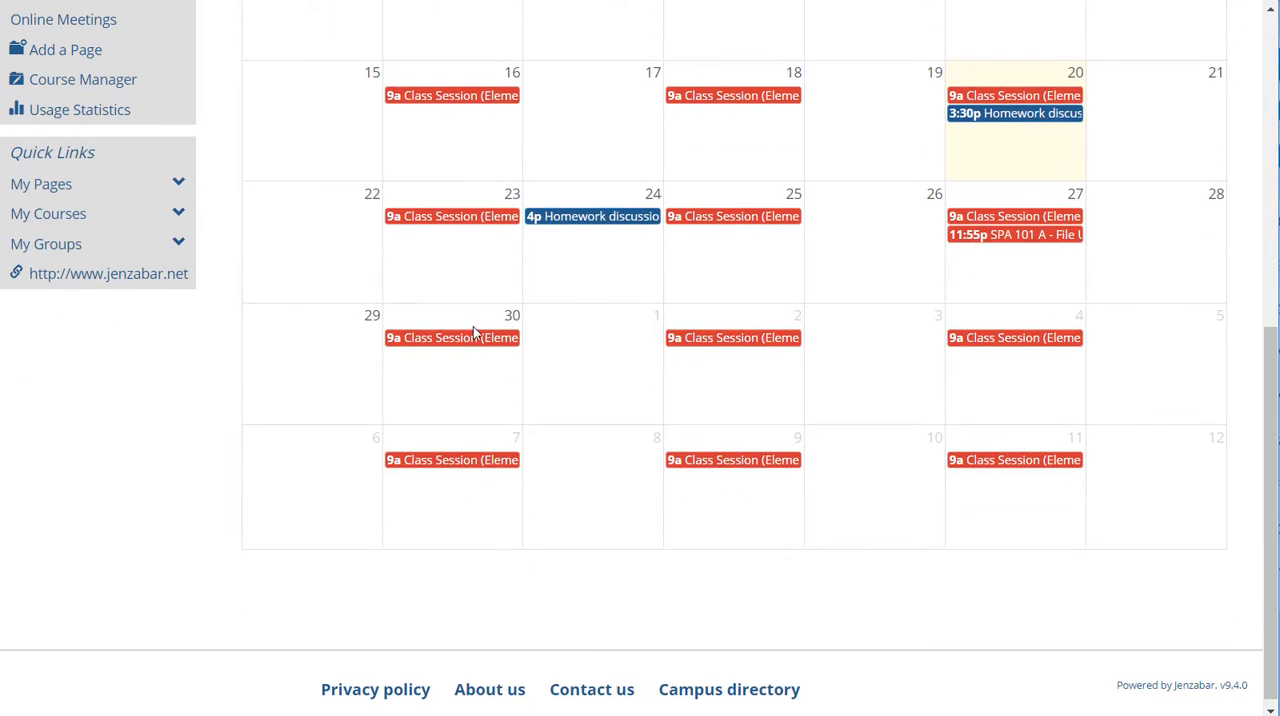
click(592, 216)
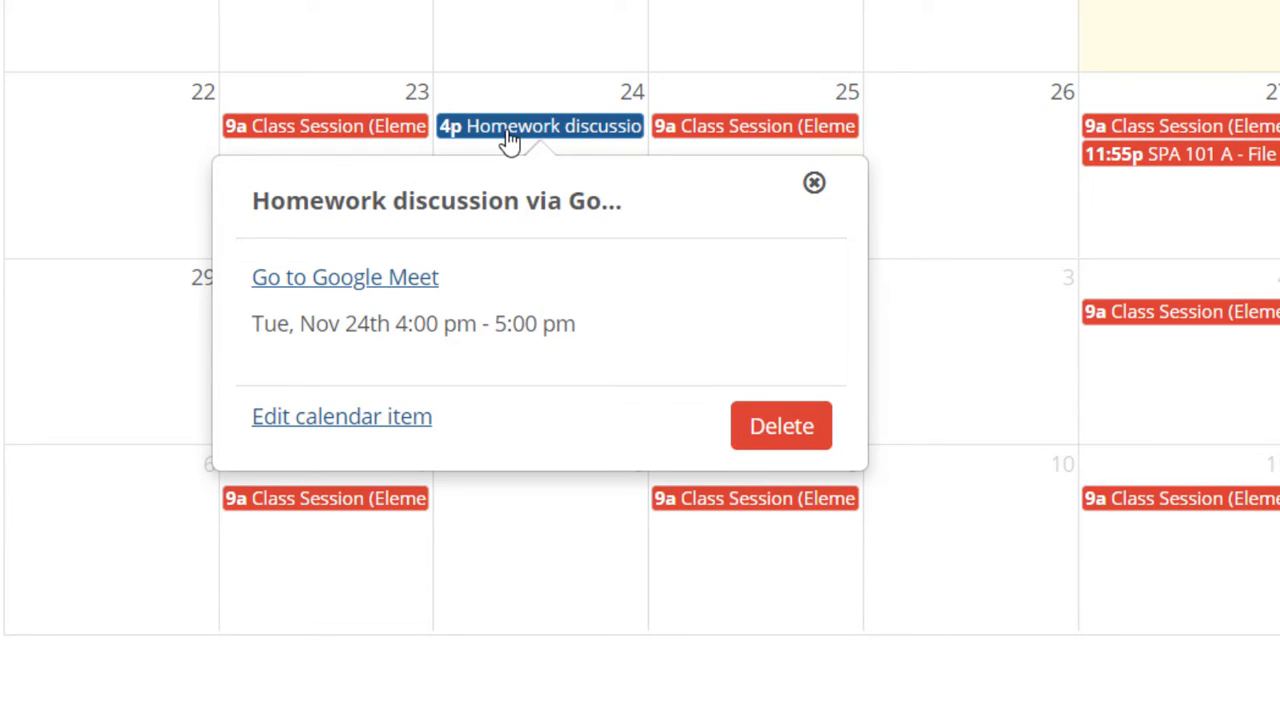
click(344, 277)
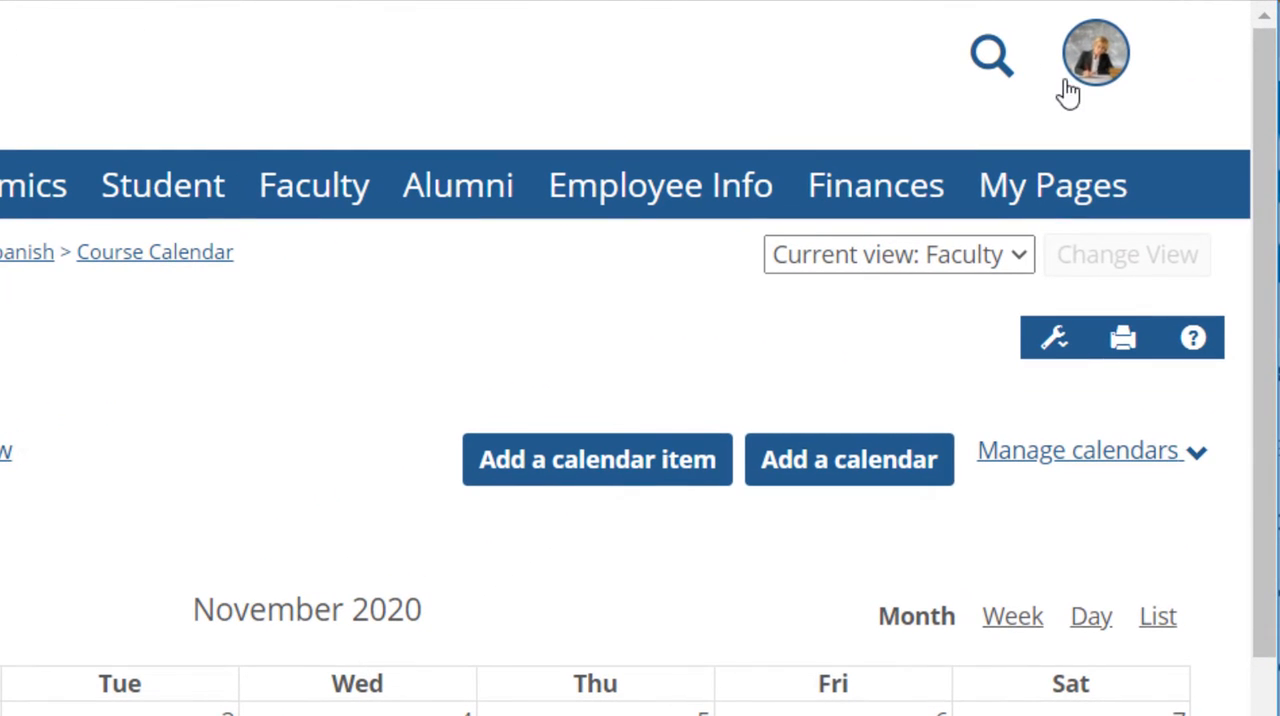
Go to My profile & settings and show the Third-party accounts page
click(1094, 53)
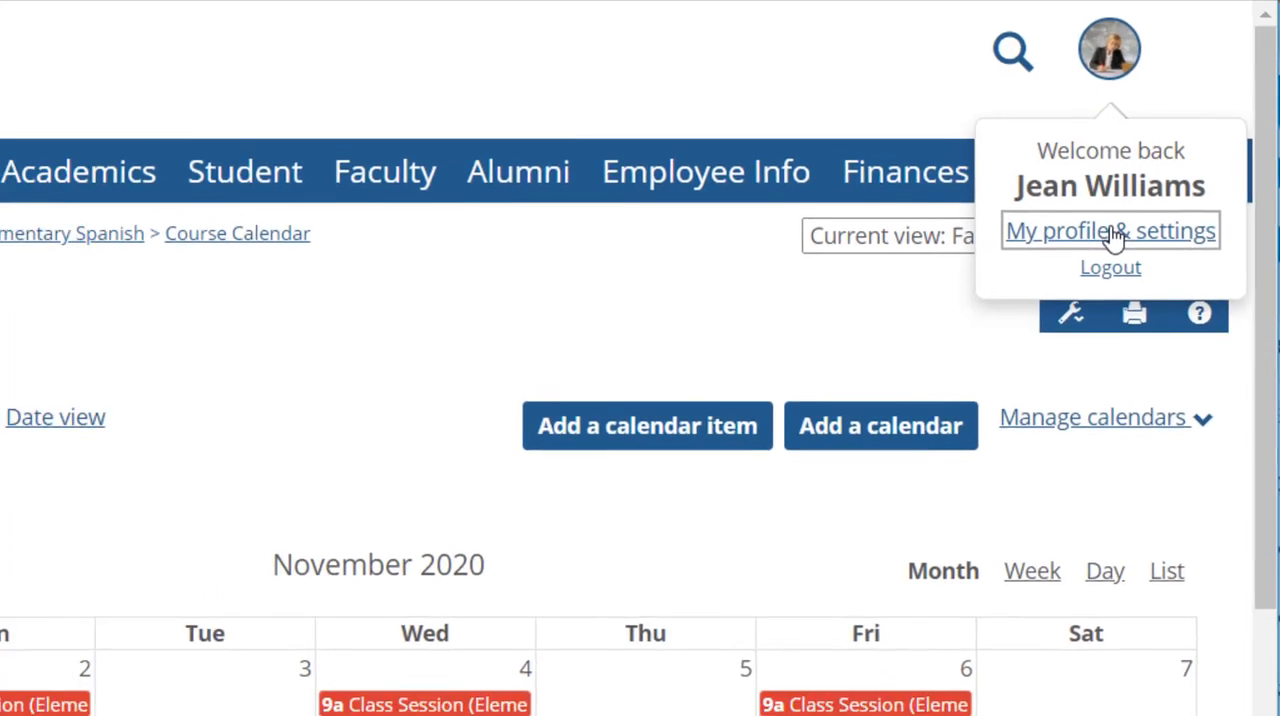
click(1109, 230)
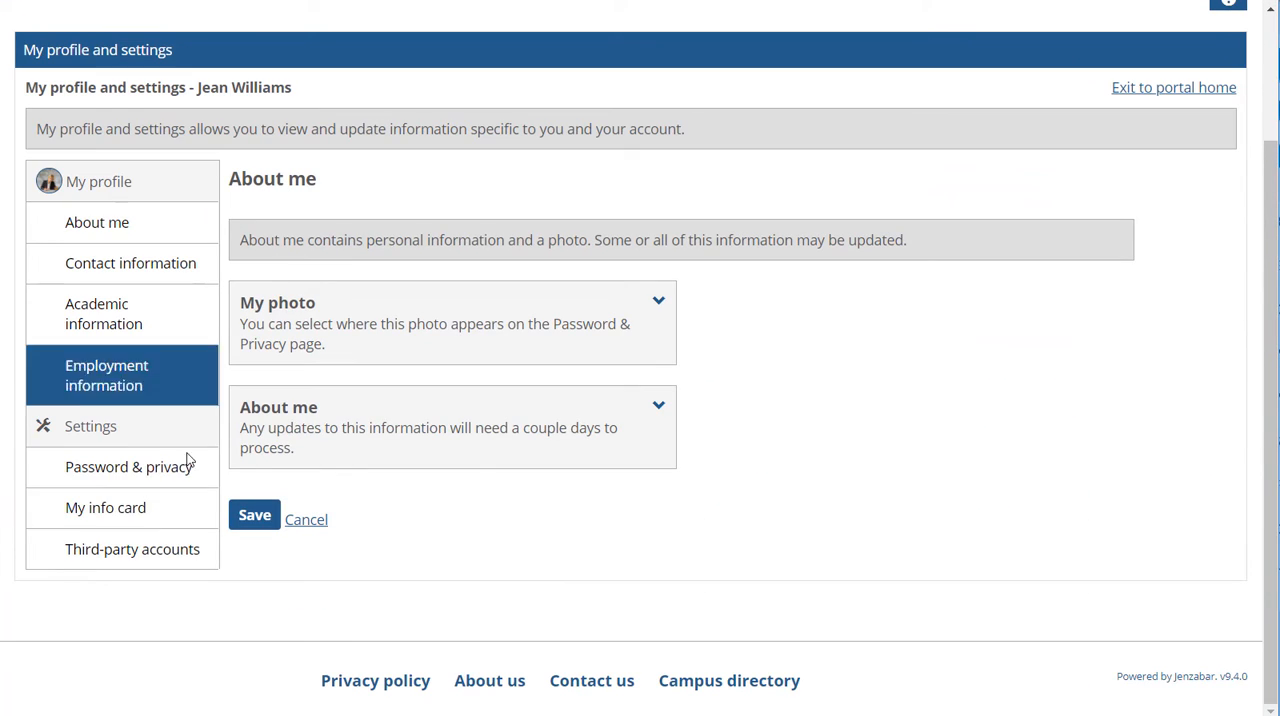
click(132, 549)
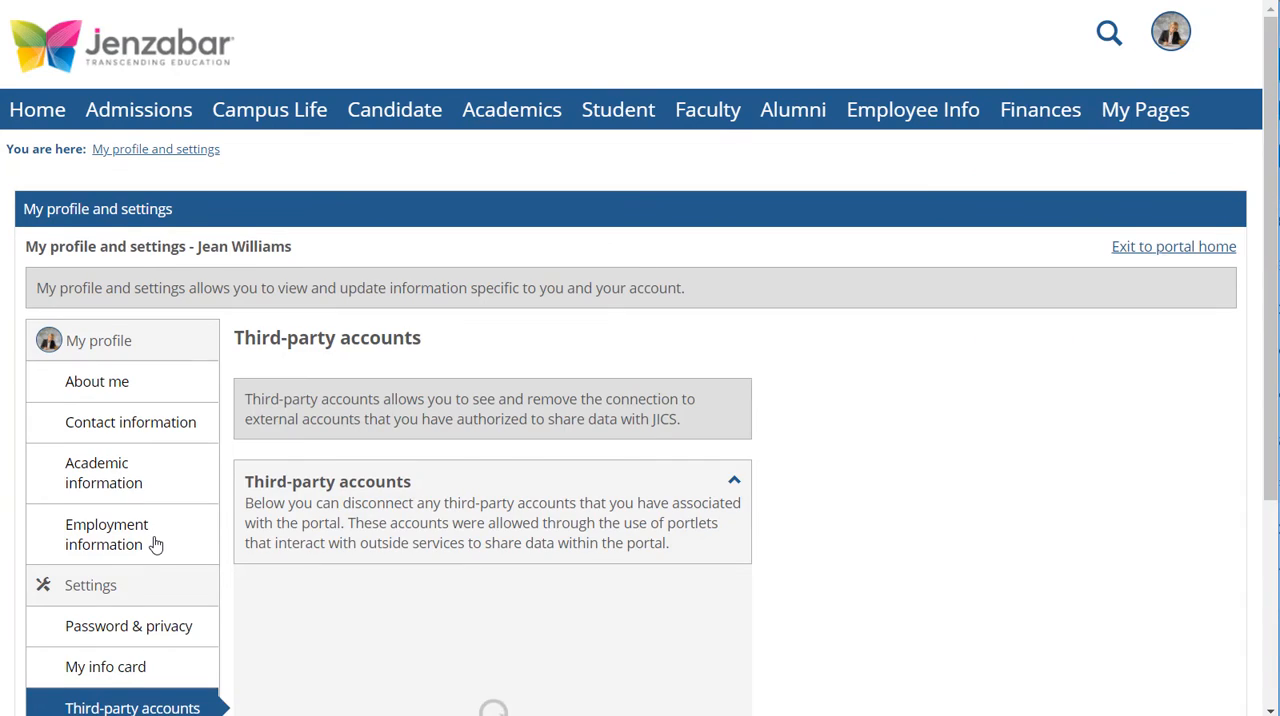